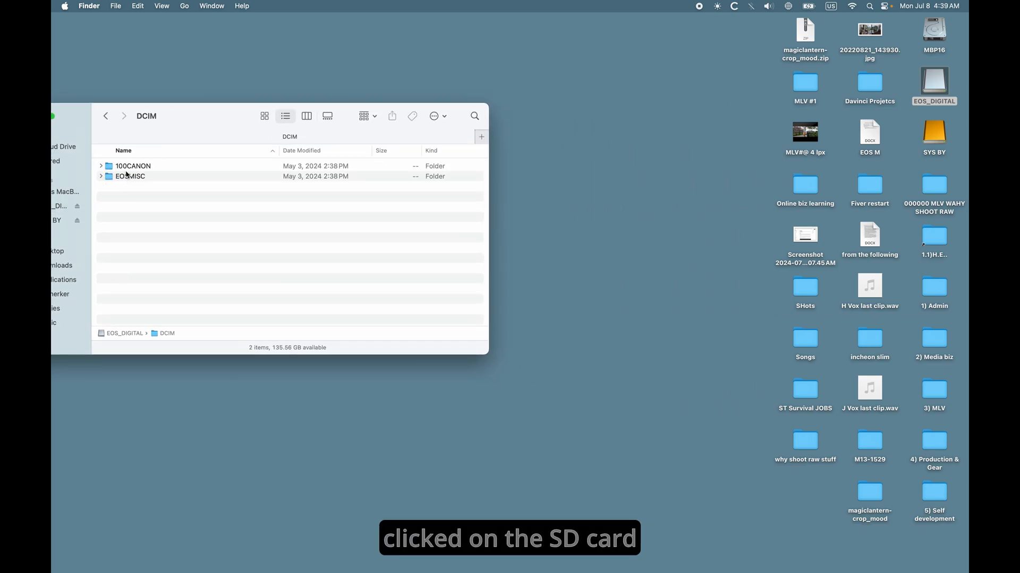
# Open the 100CANON folder inside DCIM on the EOS_DIGITAL card
pyautogui.doubleClick(132, 166)
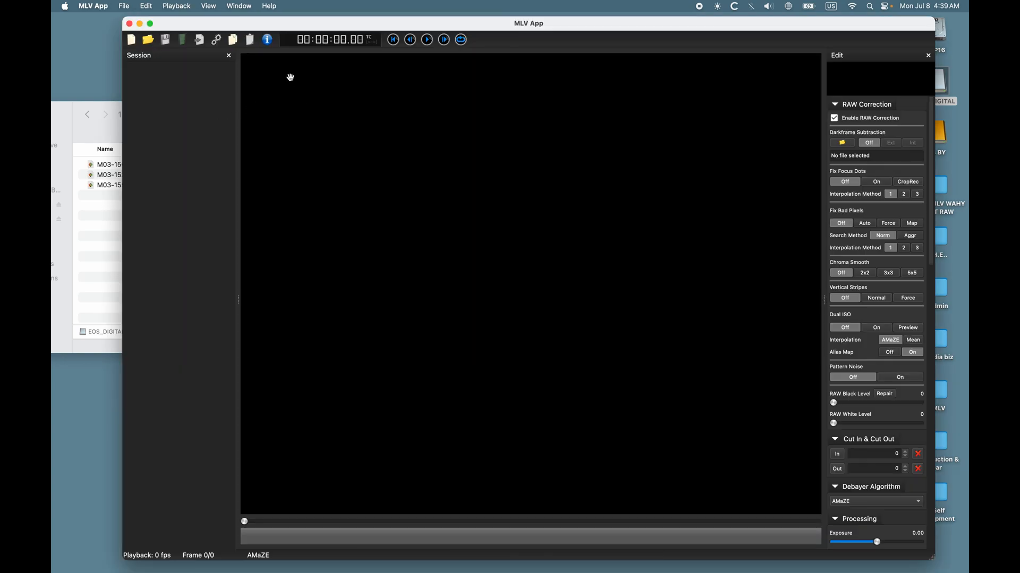
# Load the three M03 MLV clips from the card into the MLV App session
pyautogui.click(121, 164)
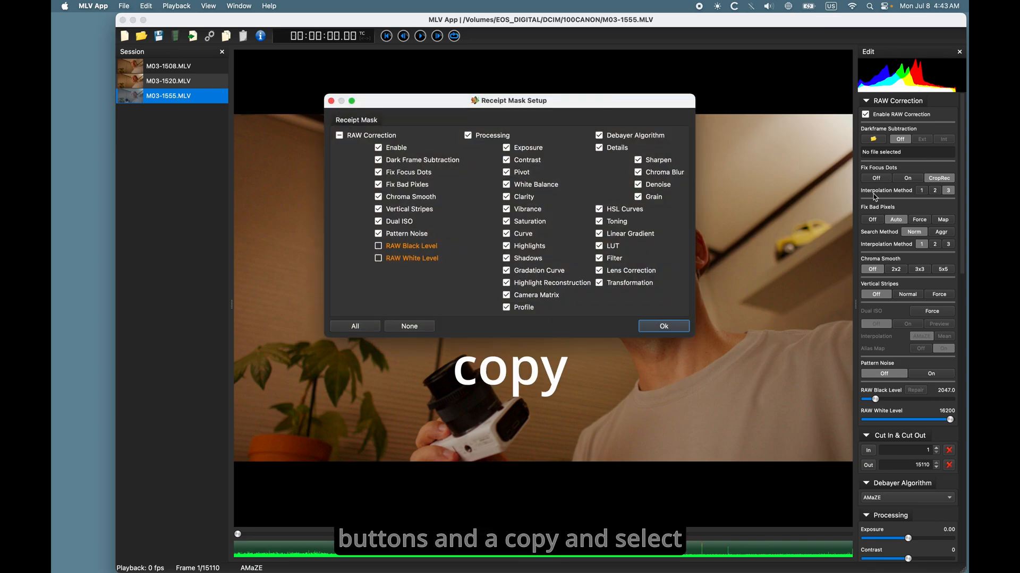
# Confirm copying the current clip's settings in Receipt Mask Setup
pyautogui.click(663, 326)
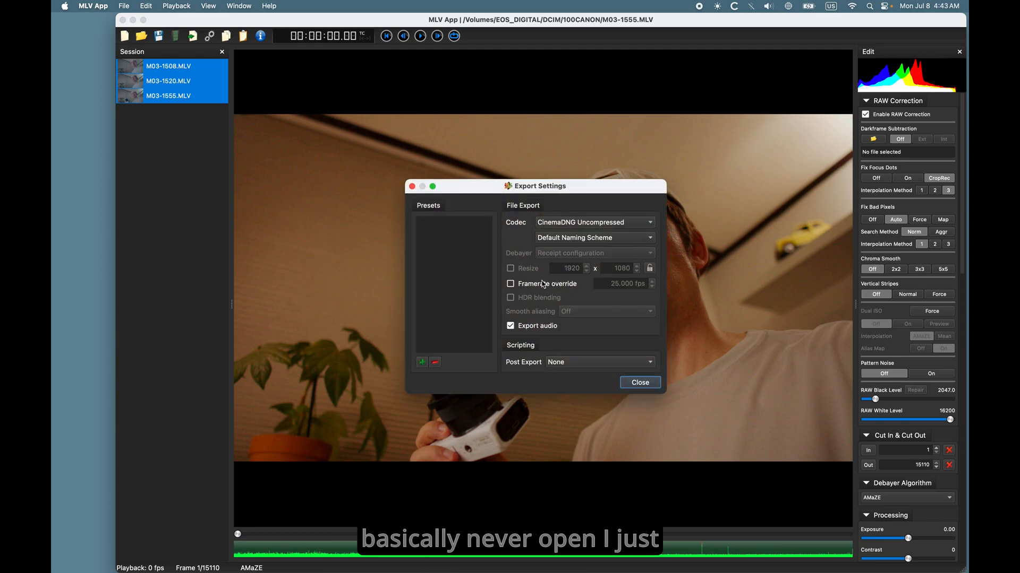
# Keep CinemaDNG Uncompressed as the export codec and close the export settings
pyautogui.click(592, 222)
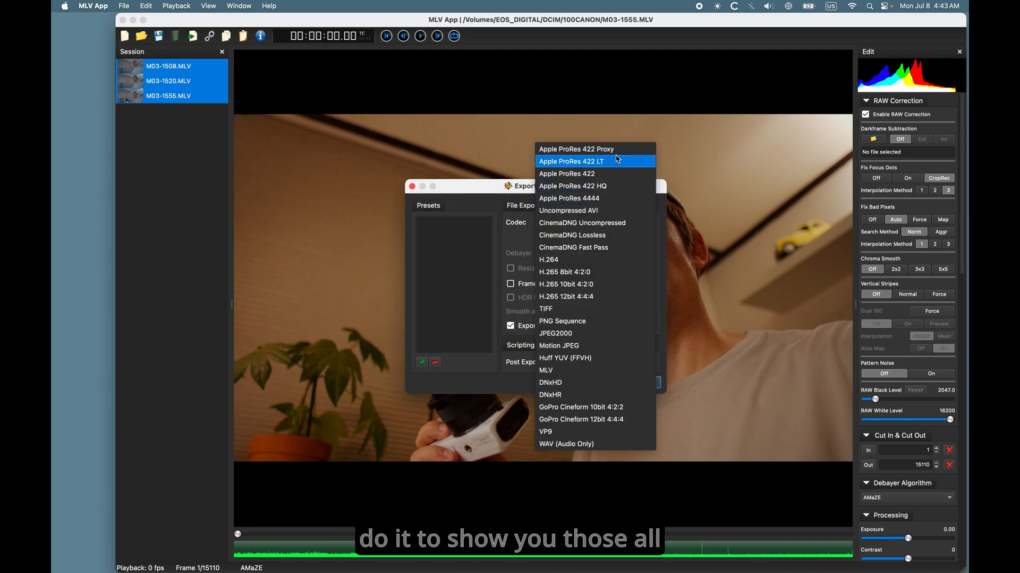
pyautogui.moveTo(593, 235)
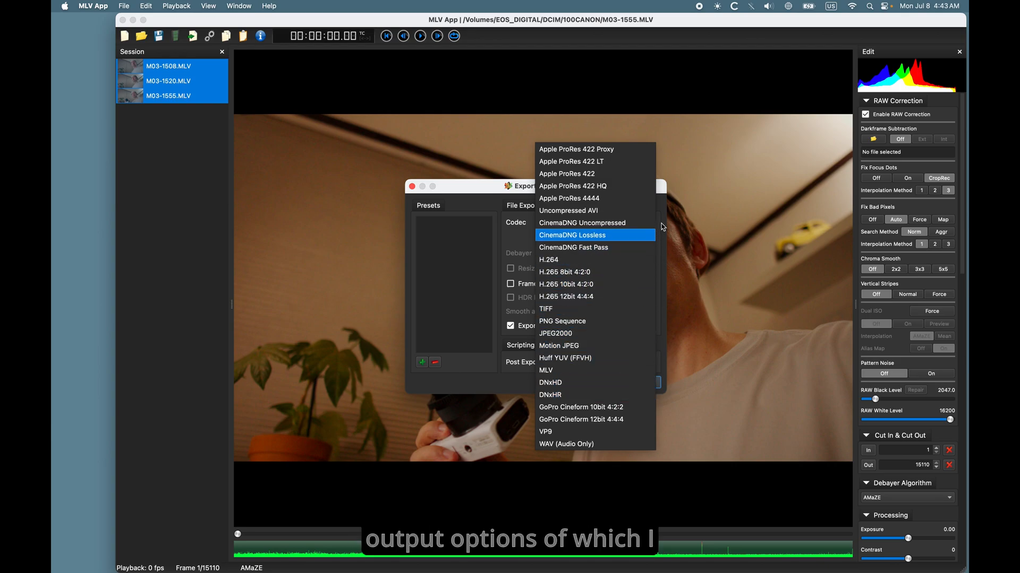
pyautogui.moveTo(668, 199)
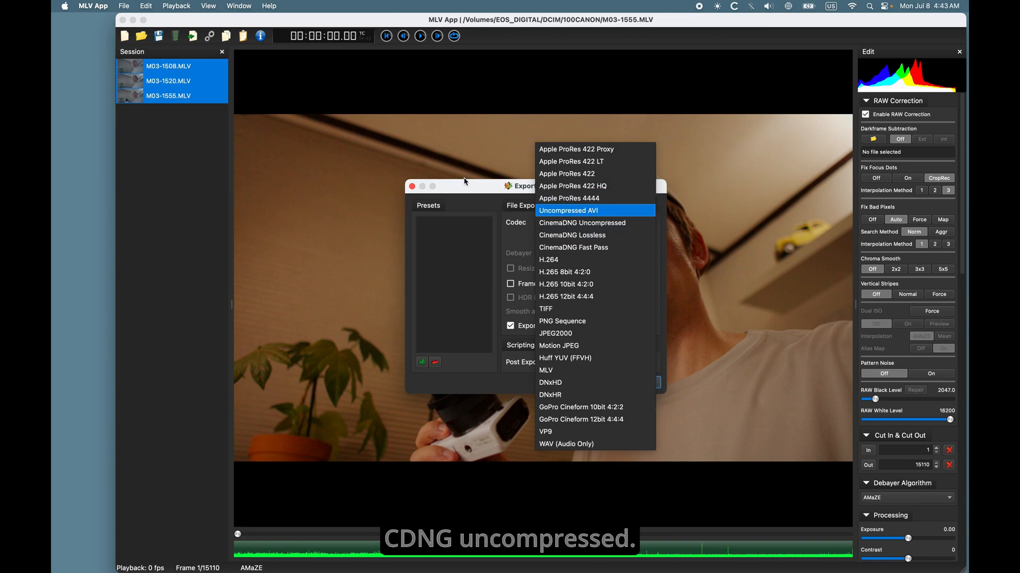
pyautogui.click(581, 223)
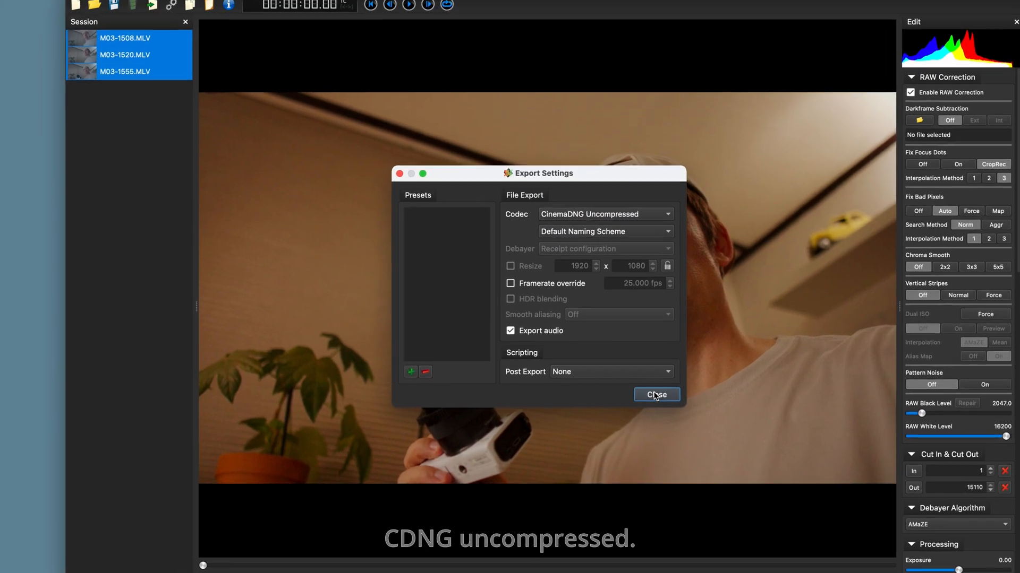
pyautogui.click(655, 395)
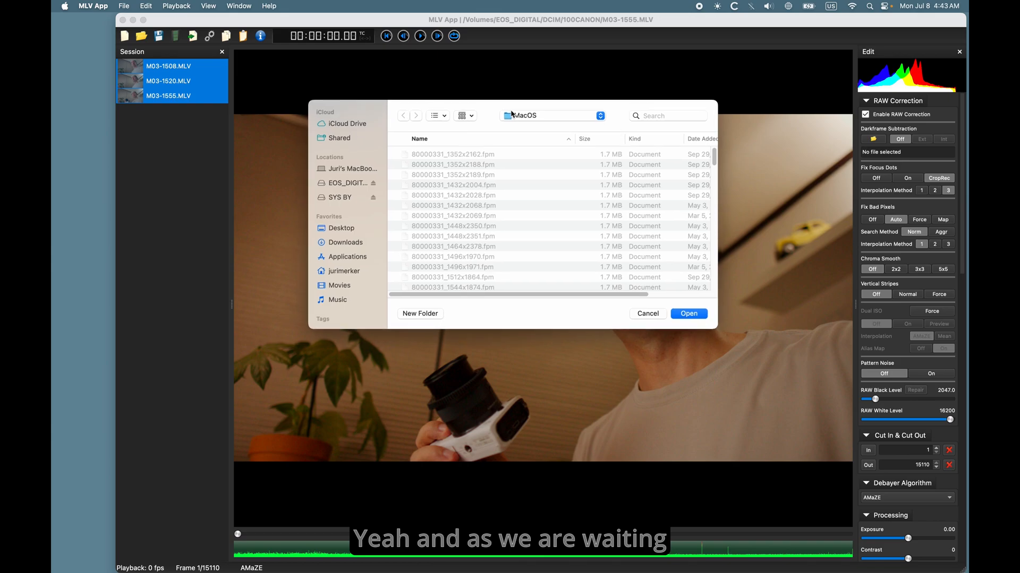
# Confirm the destination folder so the three clips export as CinemaDNG
pyautogui.click(552, 115)
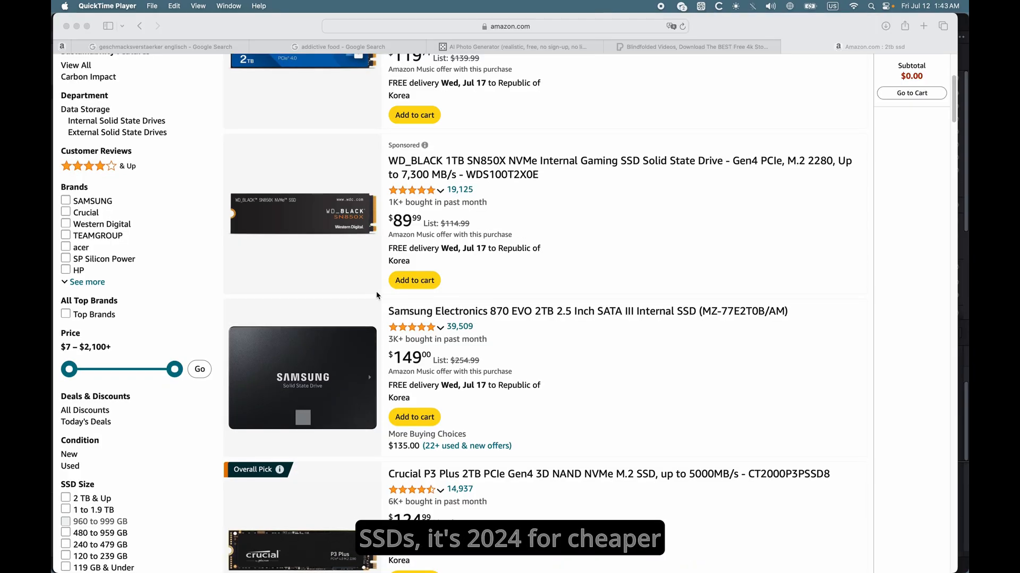
pyautogui.scroll(-3)
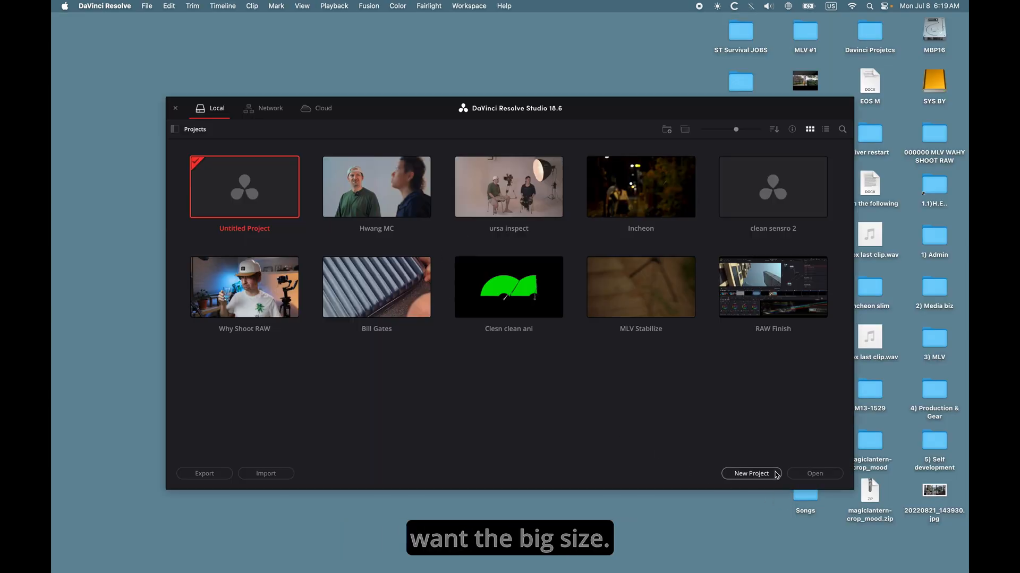
# Create a new DaVinci Resolve project named 'cam is car'
pyautogui.click(751, 473)
pyautogui.write('cam id')
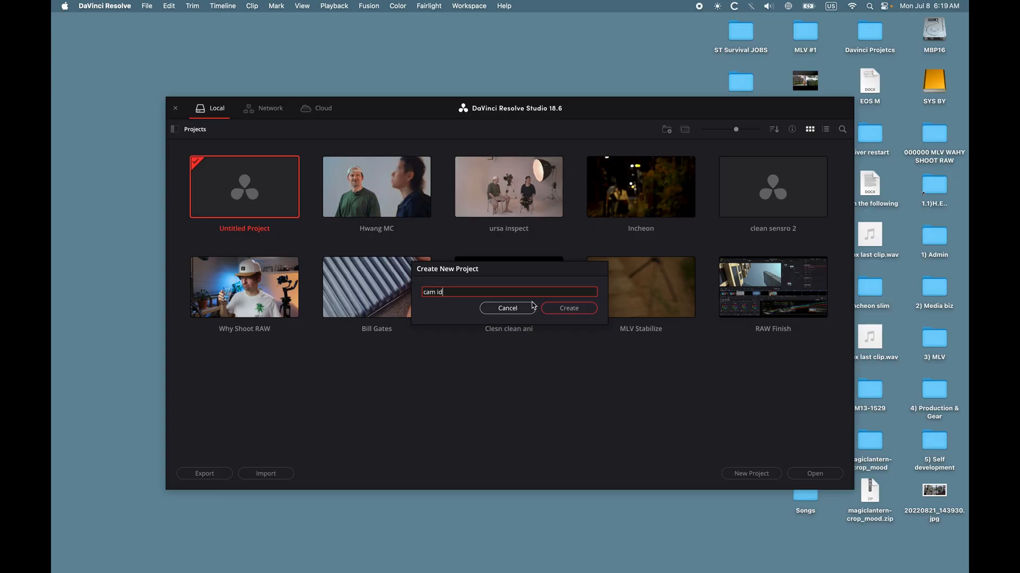
pyautogui.click(507, 307)
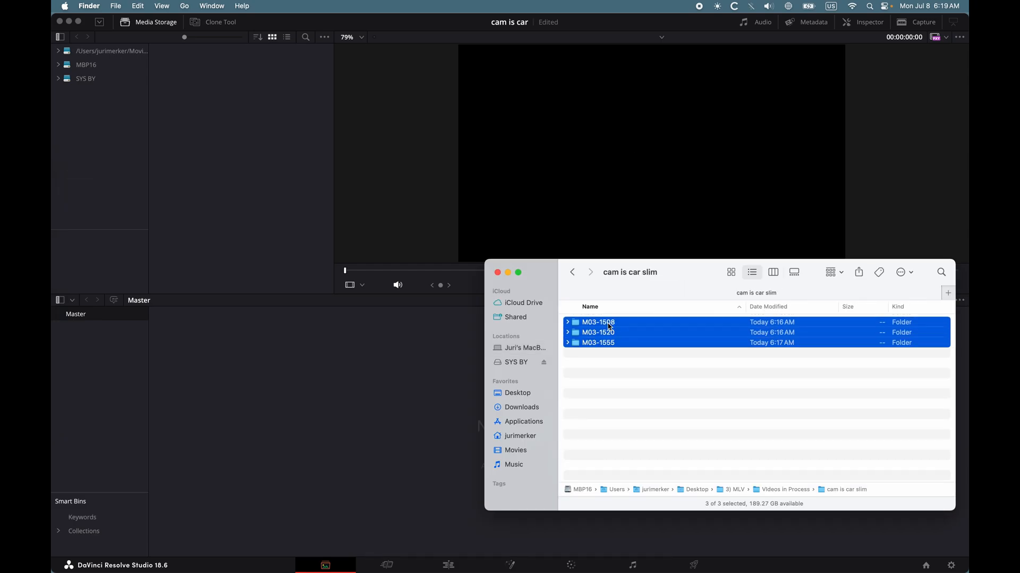
# Import the three M03 clip folders into the Media Pool and accept the frame-rate change
pyautogui.click(618, 371)
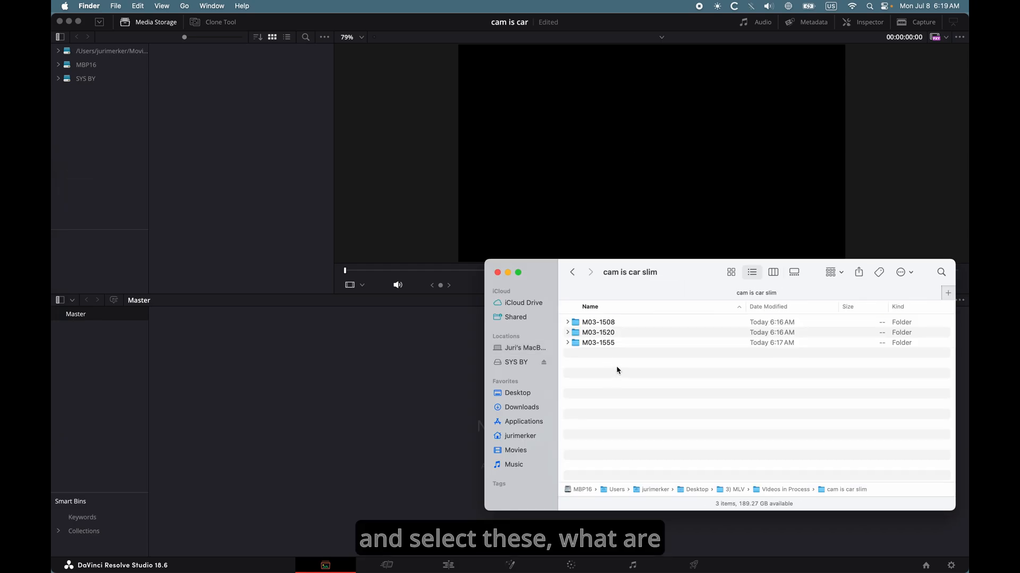
pyautogui.moveTo(597, 332); pyautogui.dragTo(416, 411)
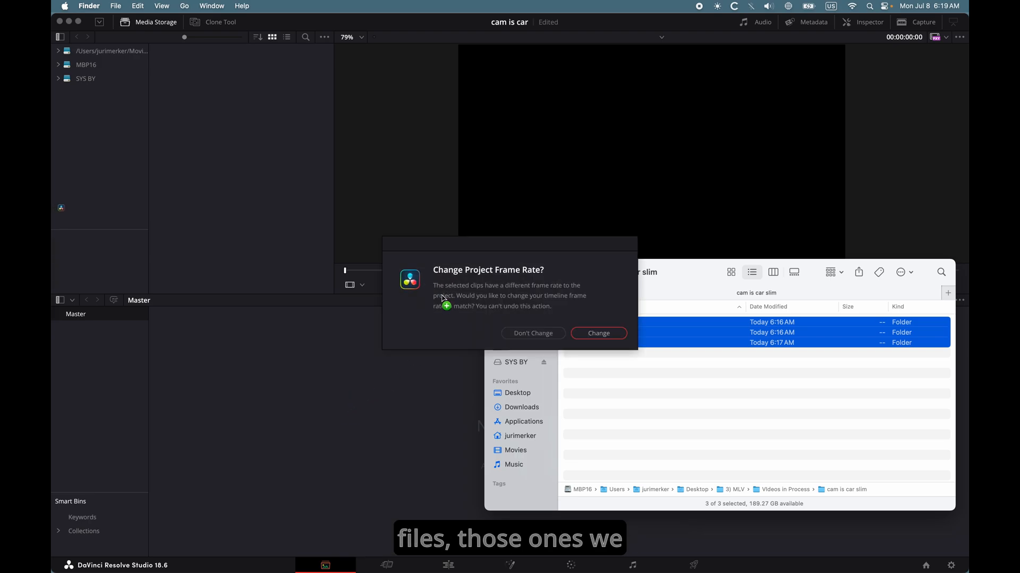
pyautogui.click(597, 333)
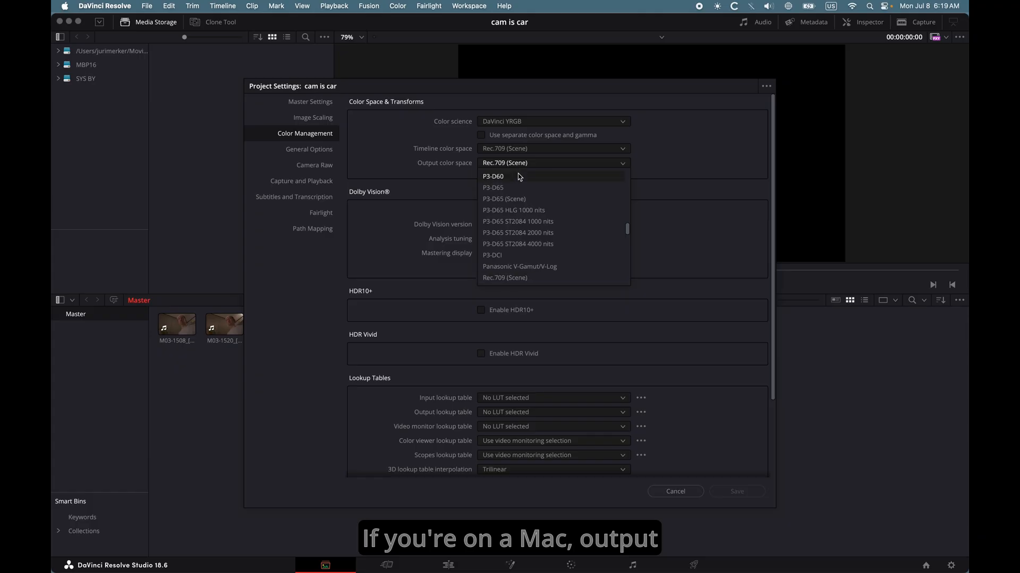
# Set output colour space to P3-D65 ST2084 1000 nits, then preview clip M03-1508
pyautogui.click(517, 221)
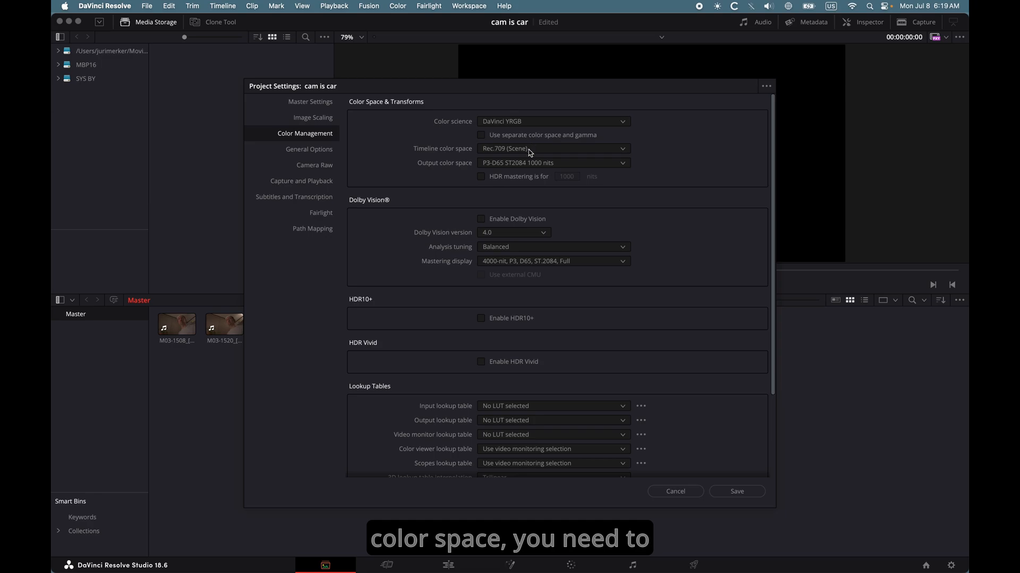
pyautogui.click(553, 162)
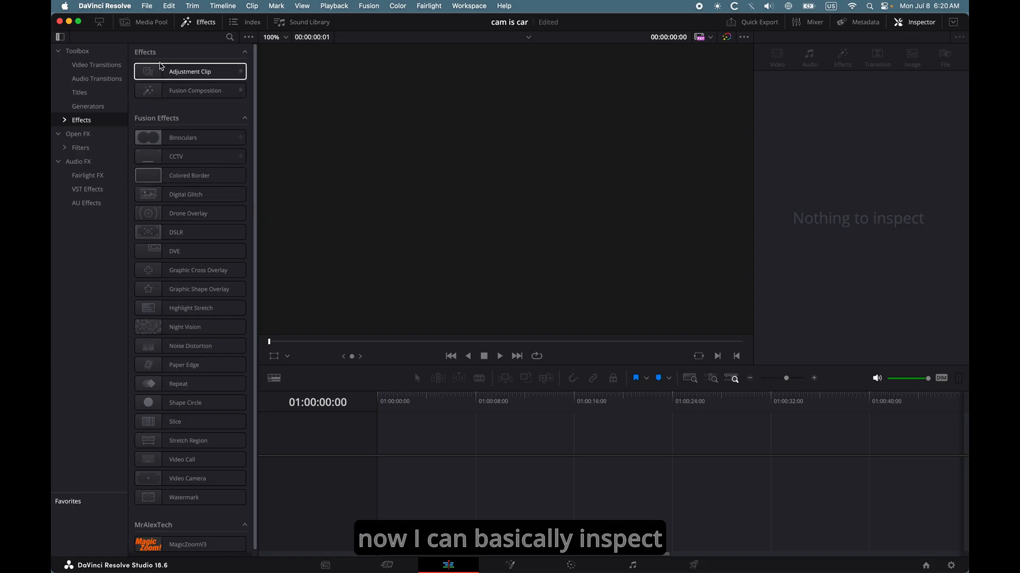
pyautogui.click(148, 21)
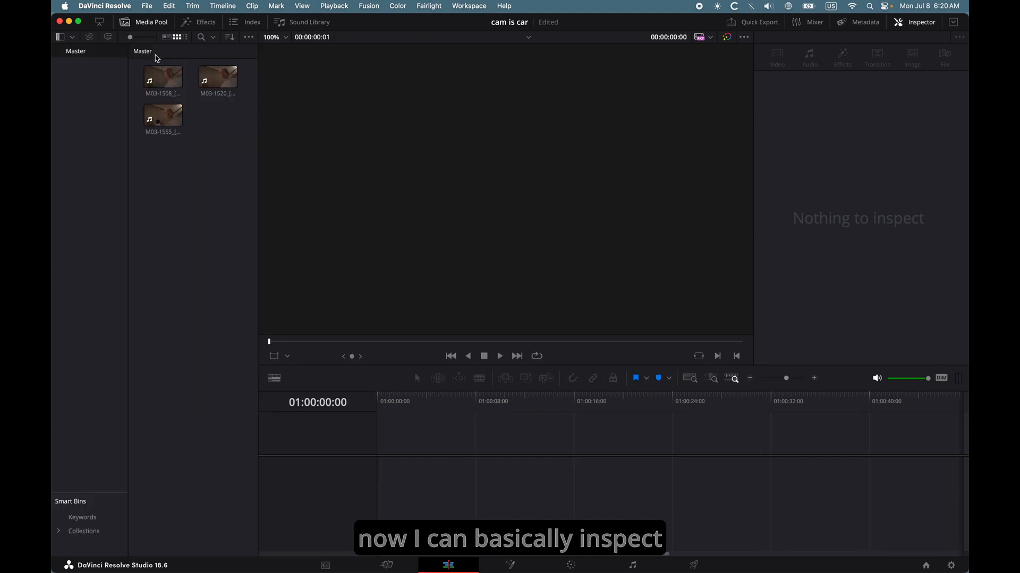
pyautogui.click(163, 76)
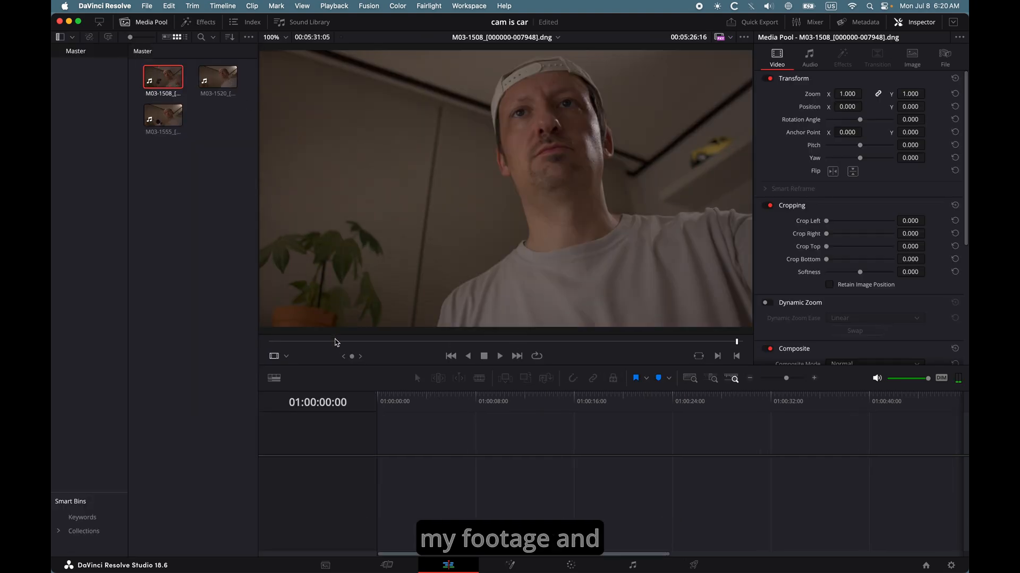